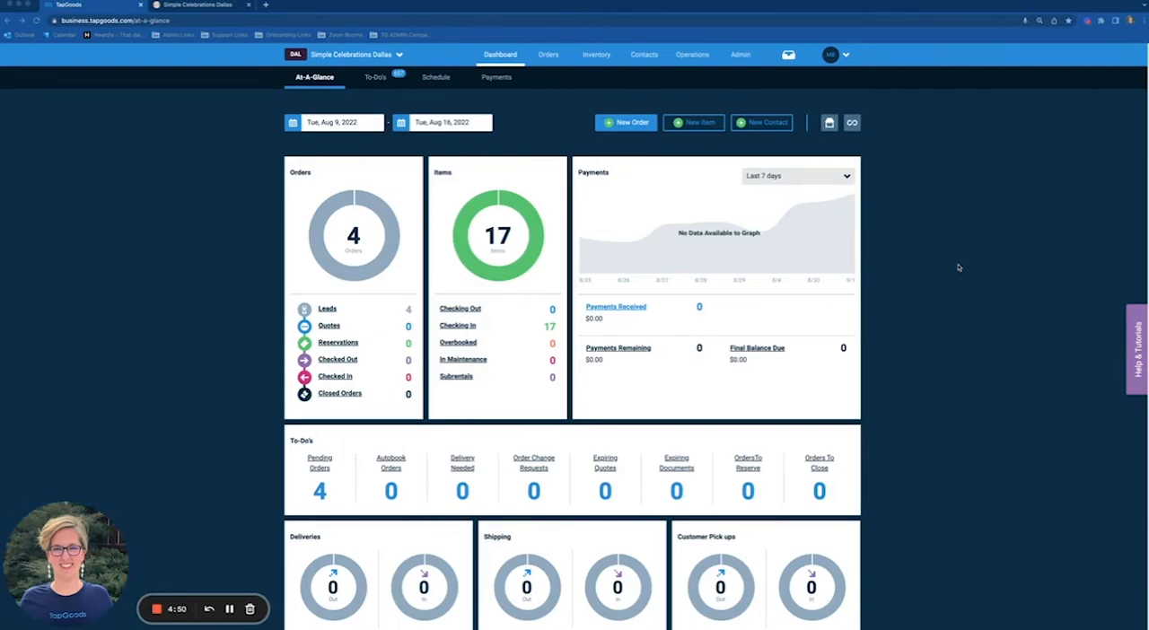
{"action": "mouse_move", "coordinate": [990, 284]}
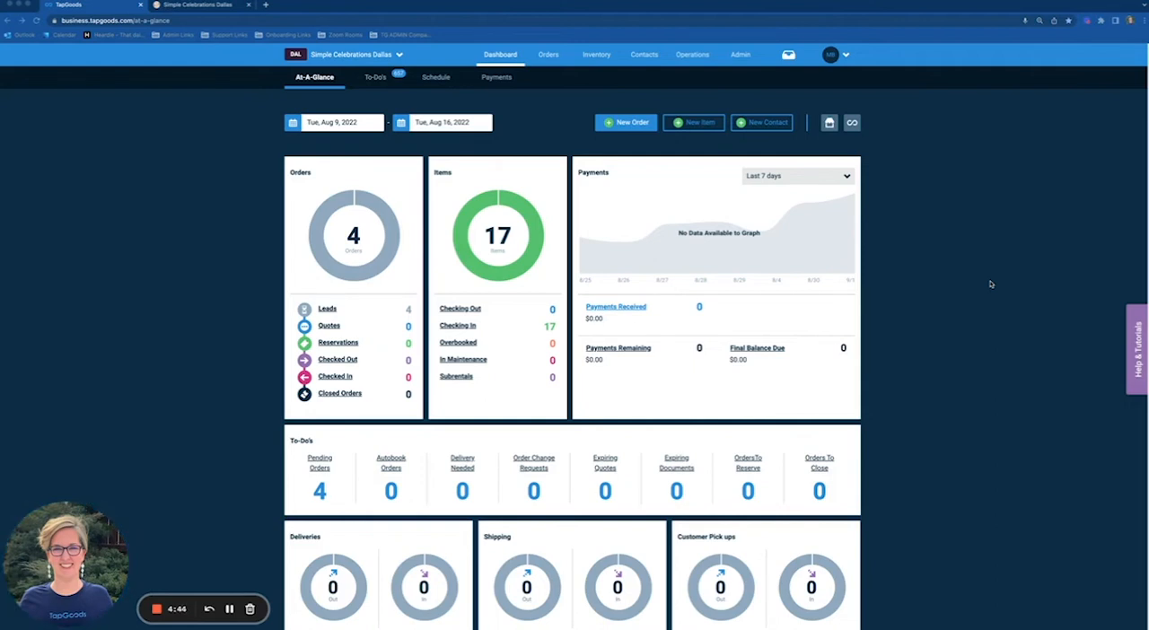
{"action": "mouse_move", "coordinate": [982, 274]}
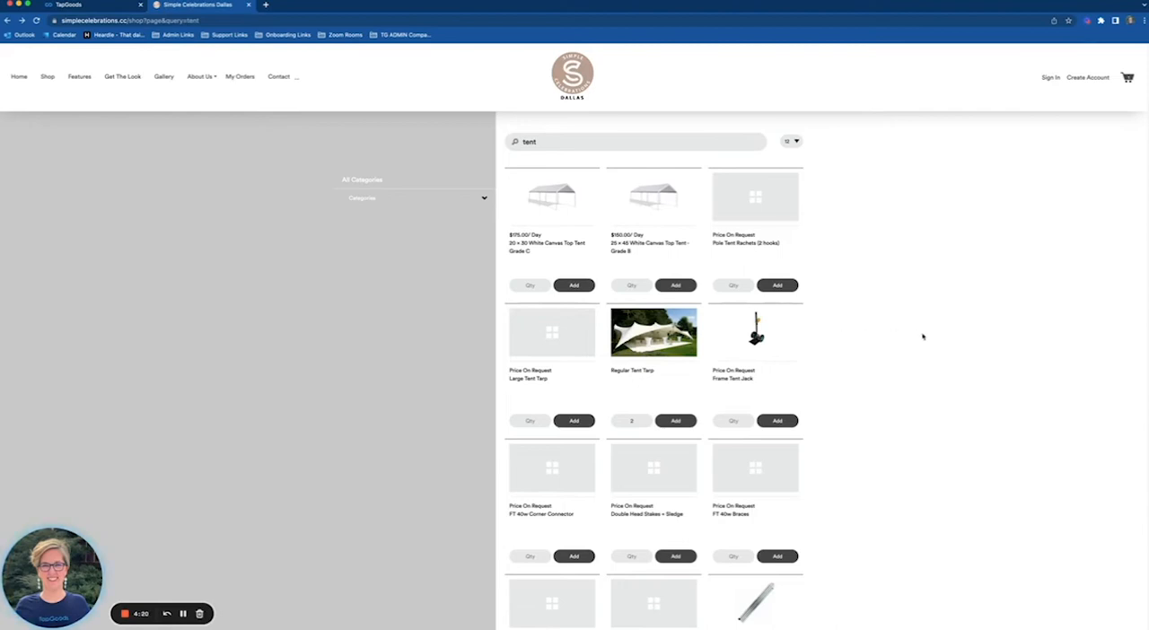
{"action": "mouse_move", "coordinate": [669, 397]}
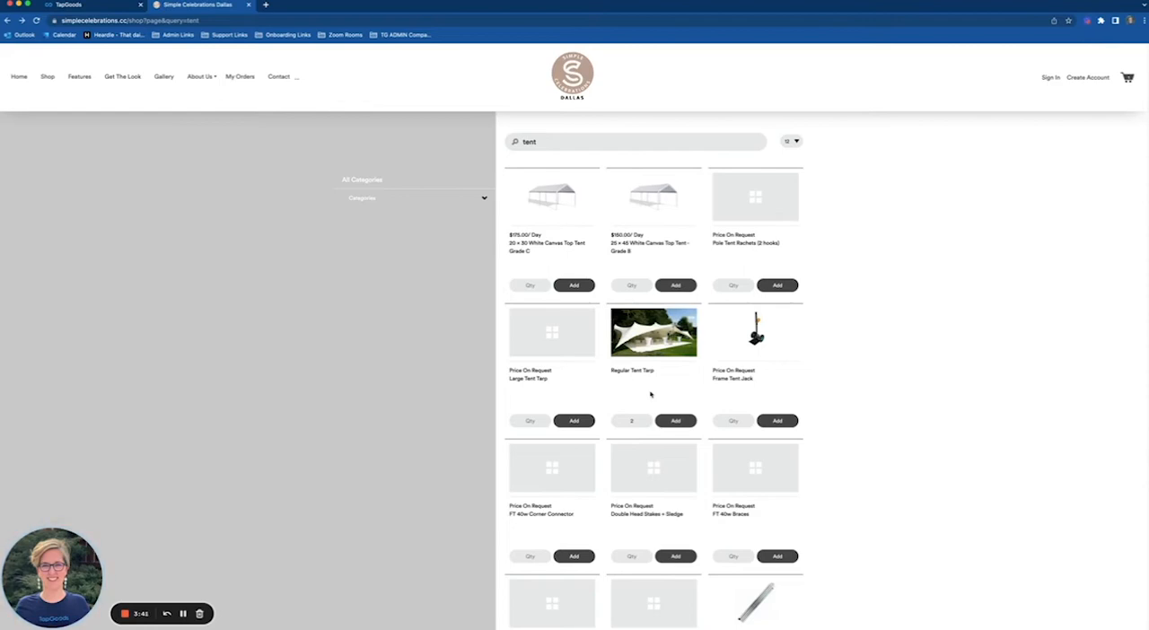
{"action": "mouse_move", "coordinate": [653, 385]}
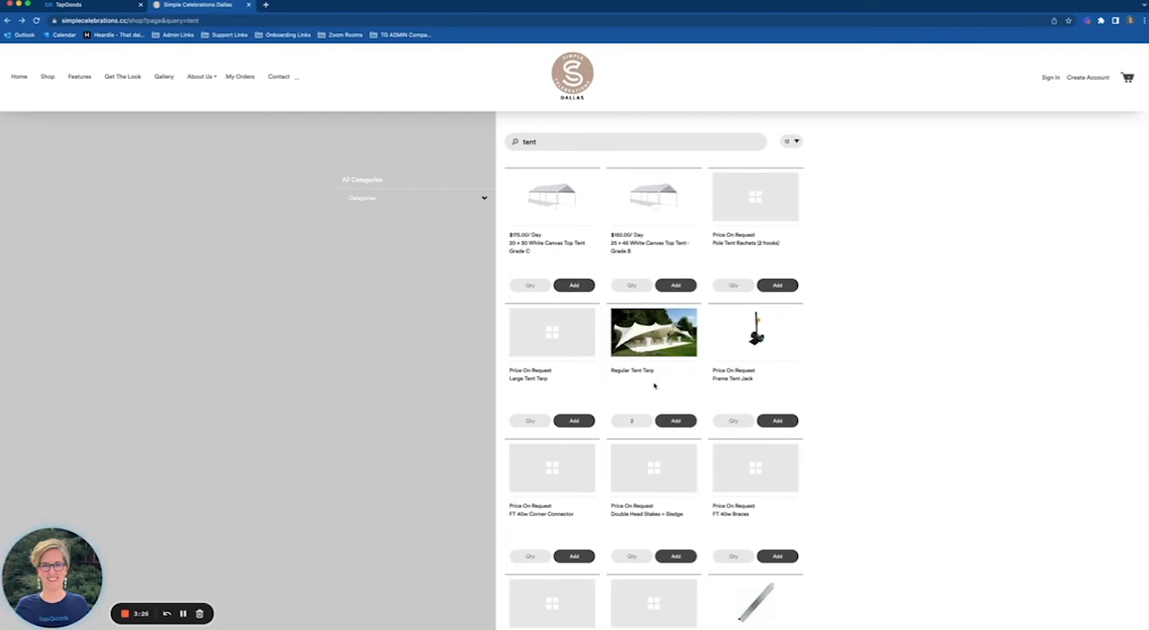
{"action": "mouse_move", "coordinate": [701, 380]}
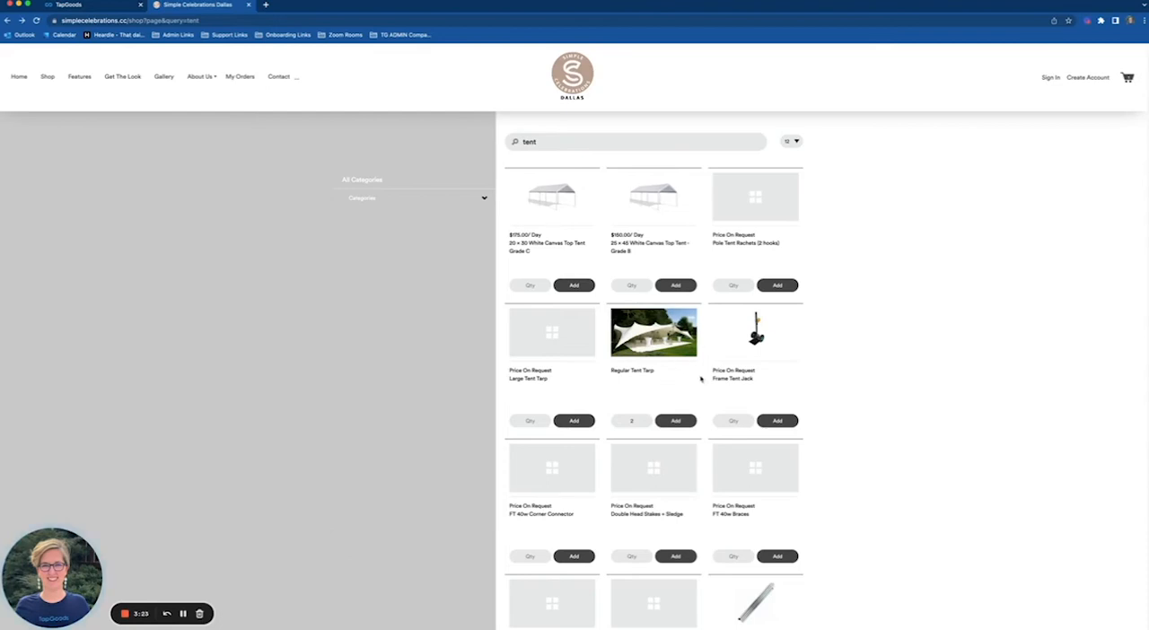
{"action": "mouse_move", "coordinate": [678, 391]}
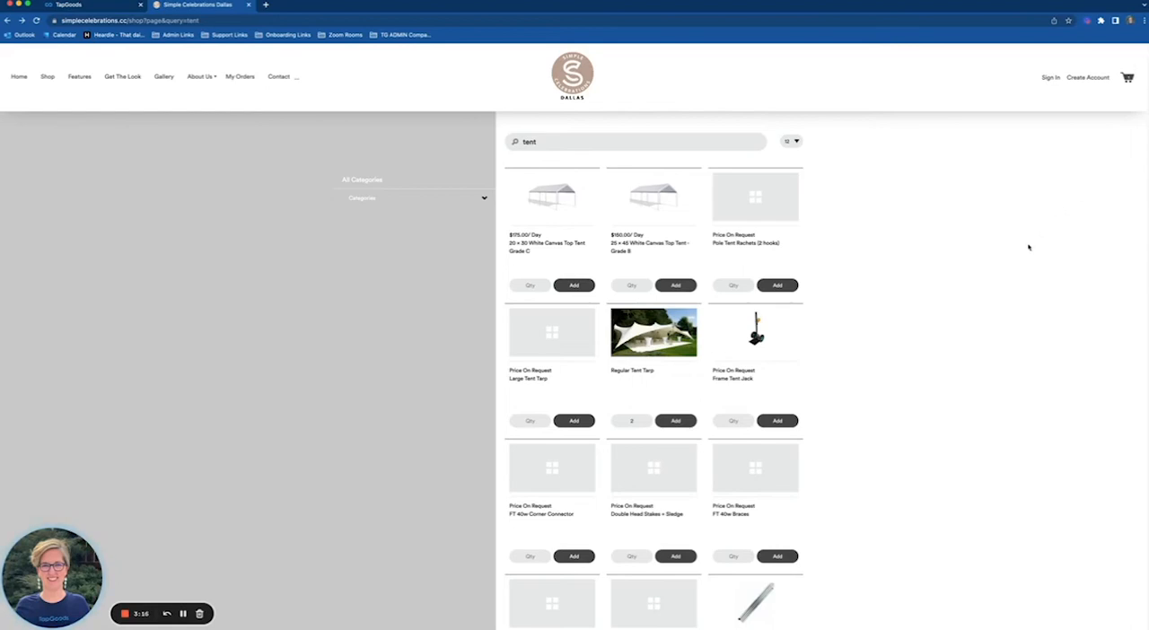
{"action": "mouse_move", "coordinate": [903, 395]}
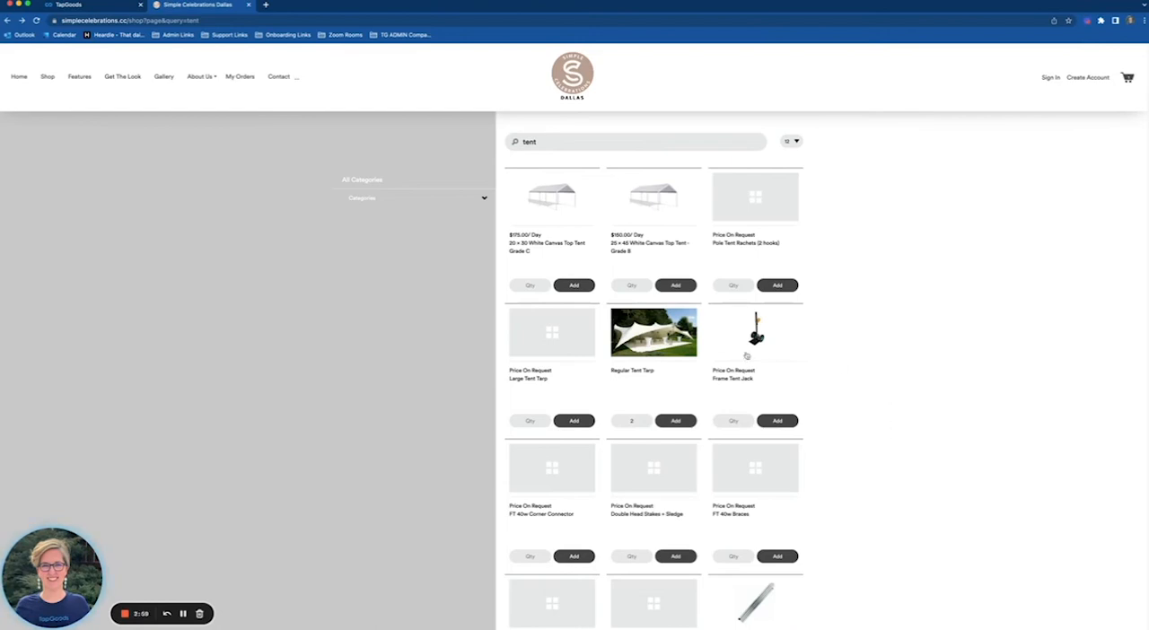
Return to the TapGoods Pro back-office tab after seeing Regular Tent Tarp listed without a price.
{"action": "left_click", "coordinate": [67, 6]}
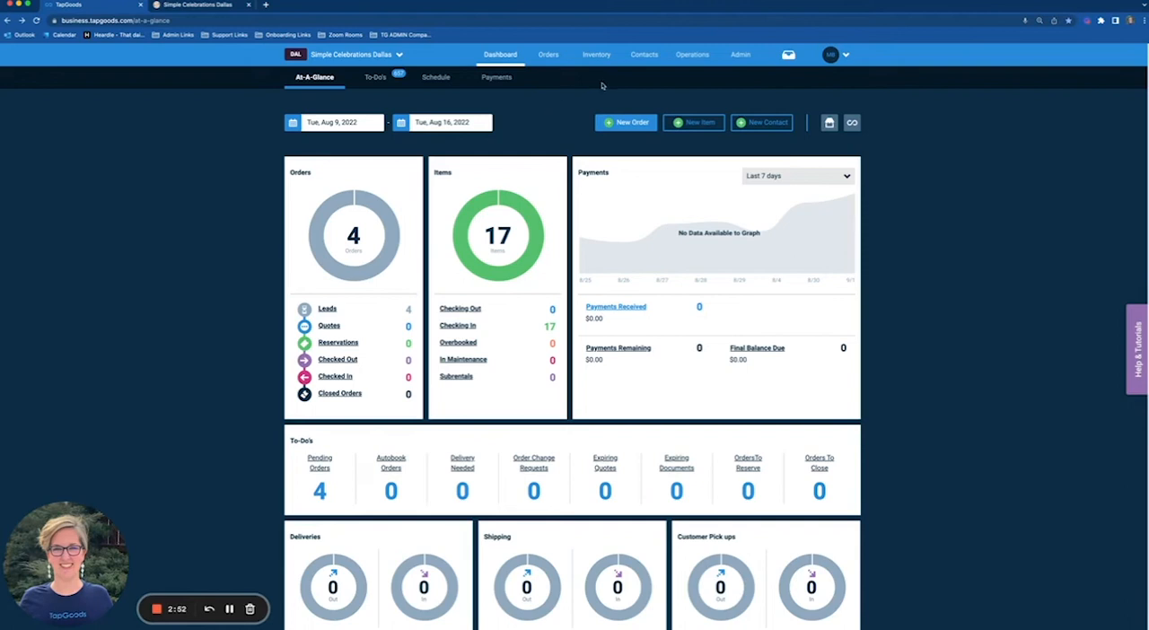
Open the Admin Storefront Shop + Cart settings and review Item Pricing.
{"action": "left_click", "coordinate": [740, 54]}
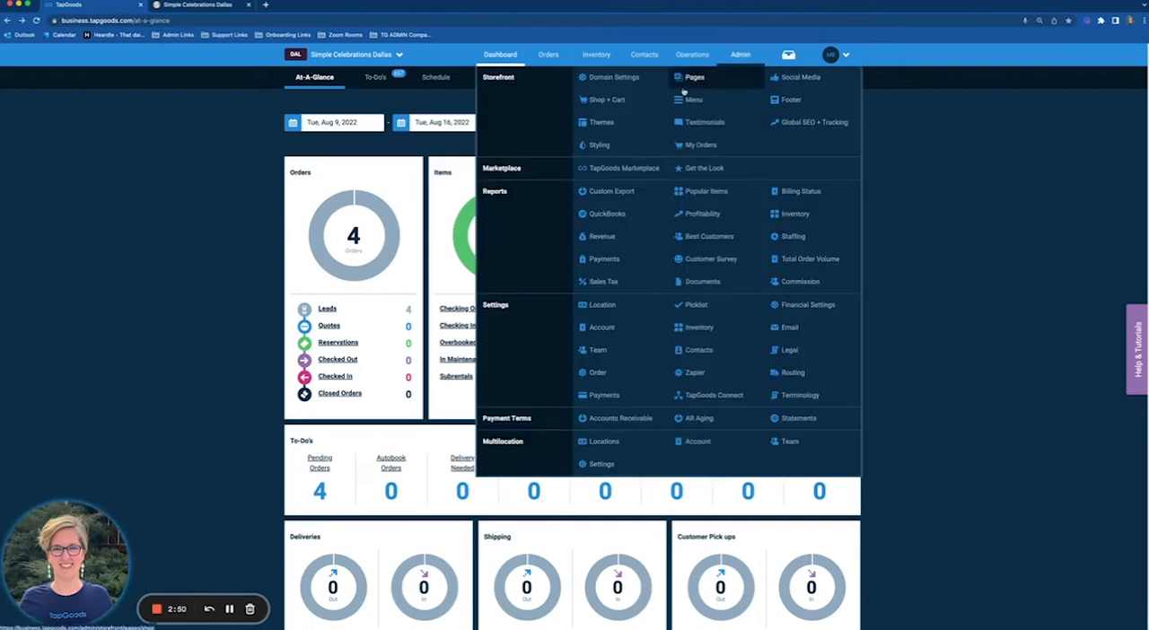
{"action": "mouse_move", "coordinate": [613, 100]}
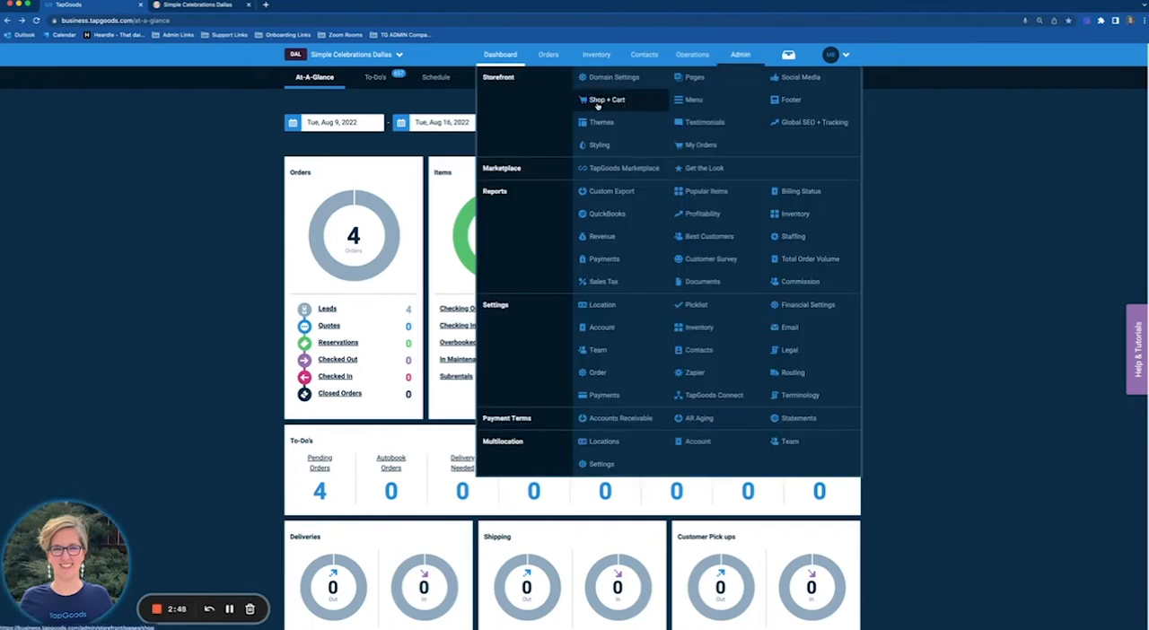
{"action": "left_click", "coordinate": [606, 99]}
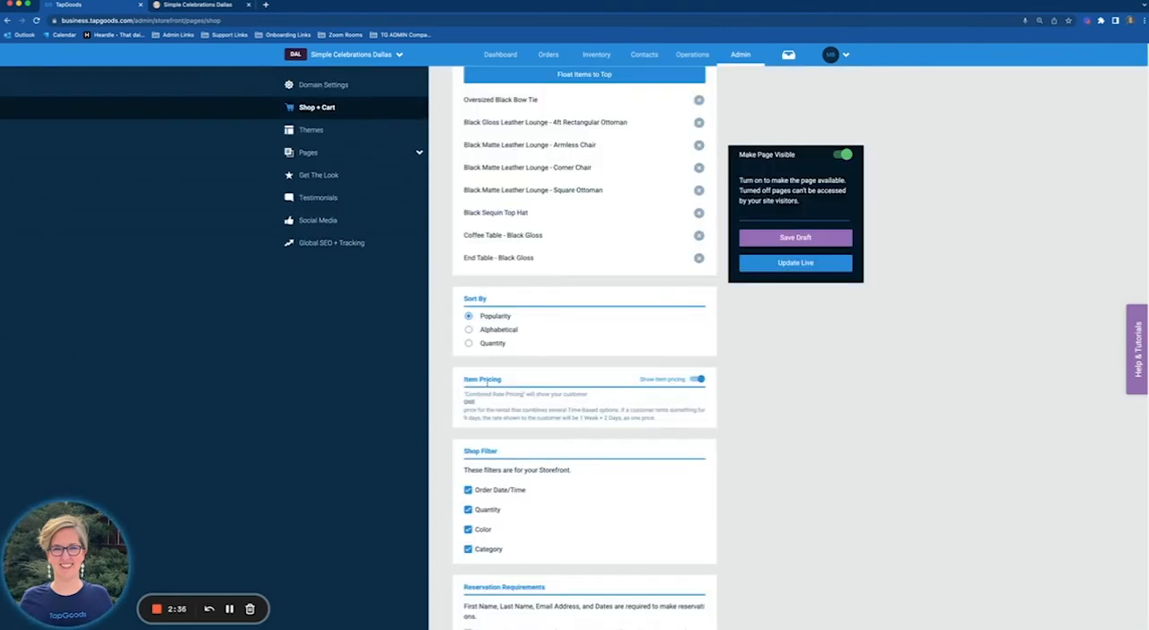
{"action": "mouse_move", "coordinate": [797, 378]}
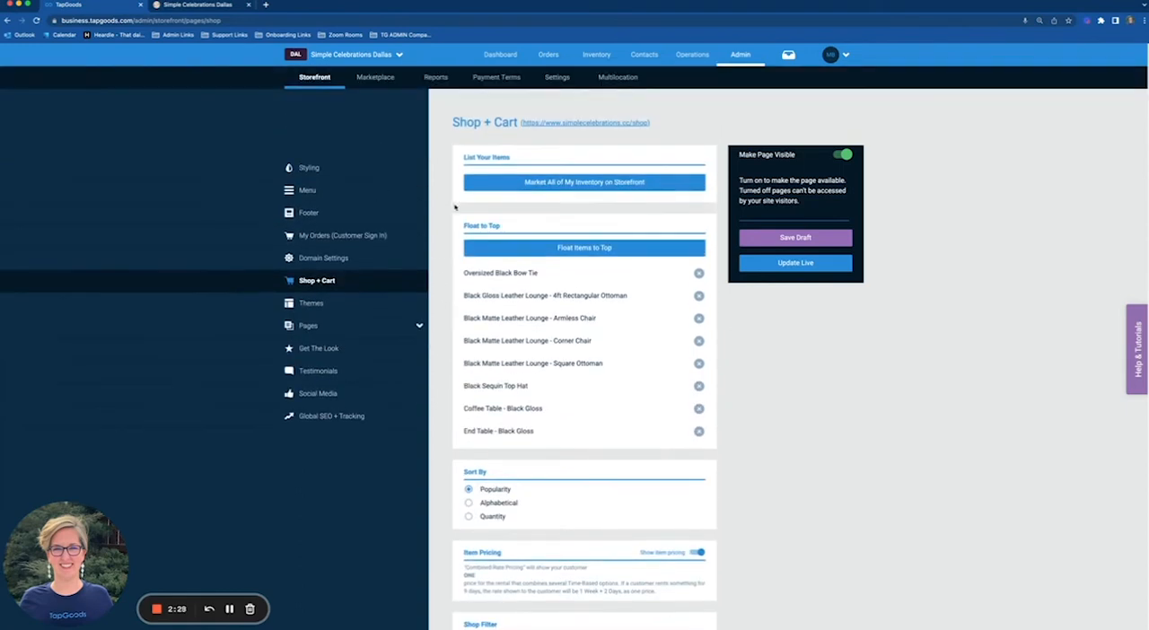
{"action": "left_click", "coordinate": [596, 54]}
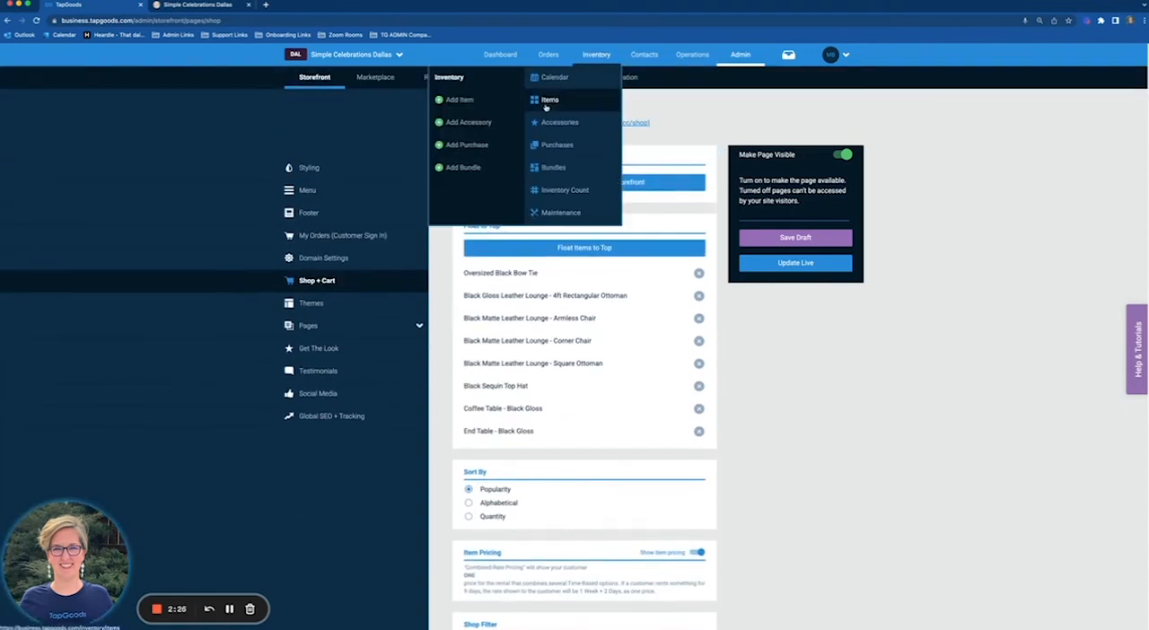
Search inventory for 'tent tarp' and open the Regular Tent Tarp item.
{"action": "left_click", "coordinate": [548, 100]}
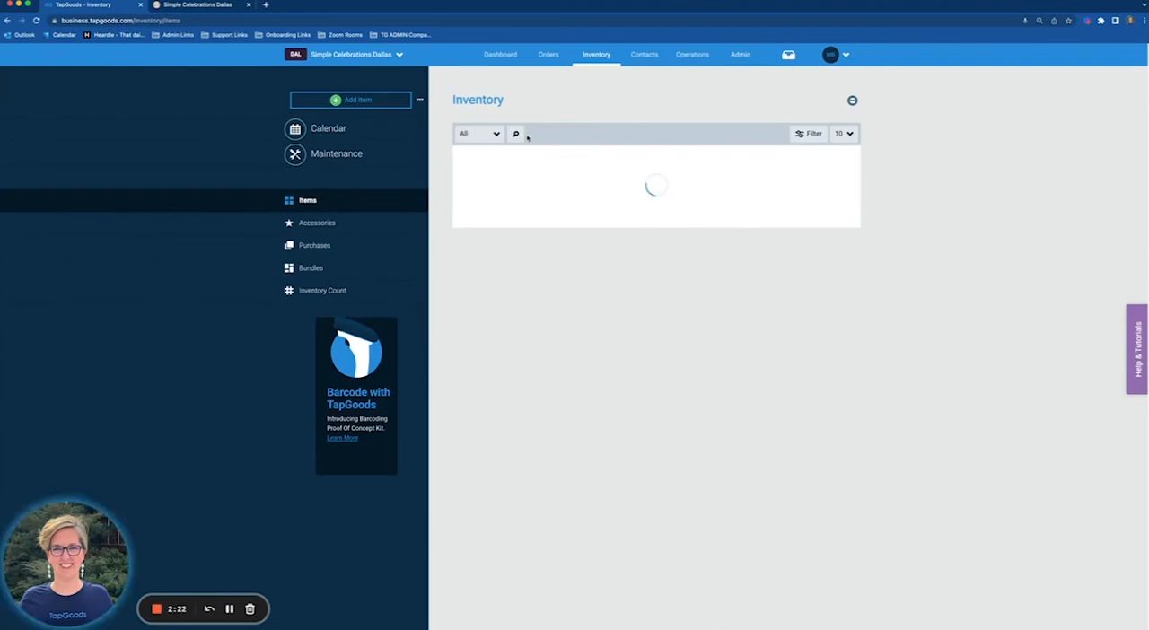
{"action": "left_click", "coordinate": [570, 133]}
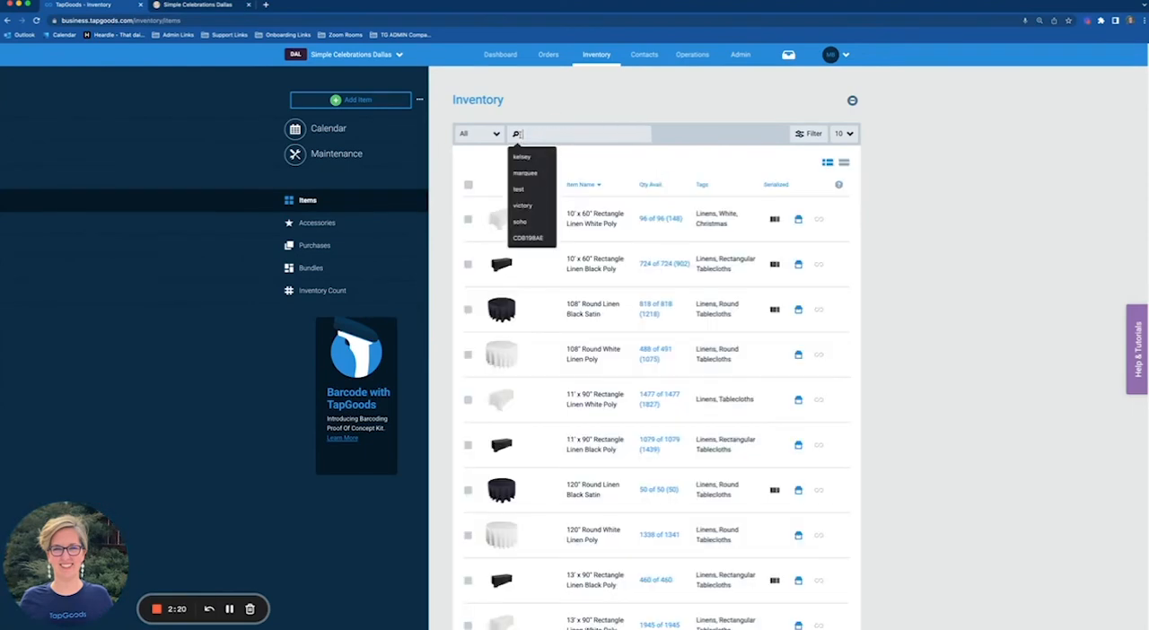
{"action": "type", "text": "tent tarp"}
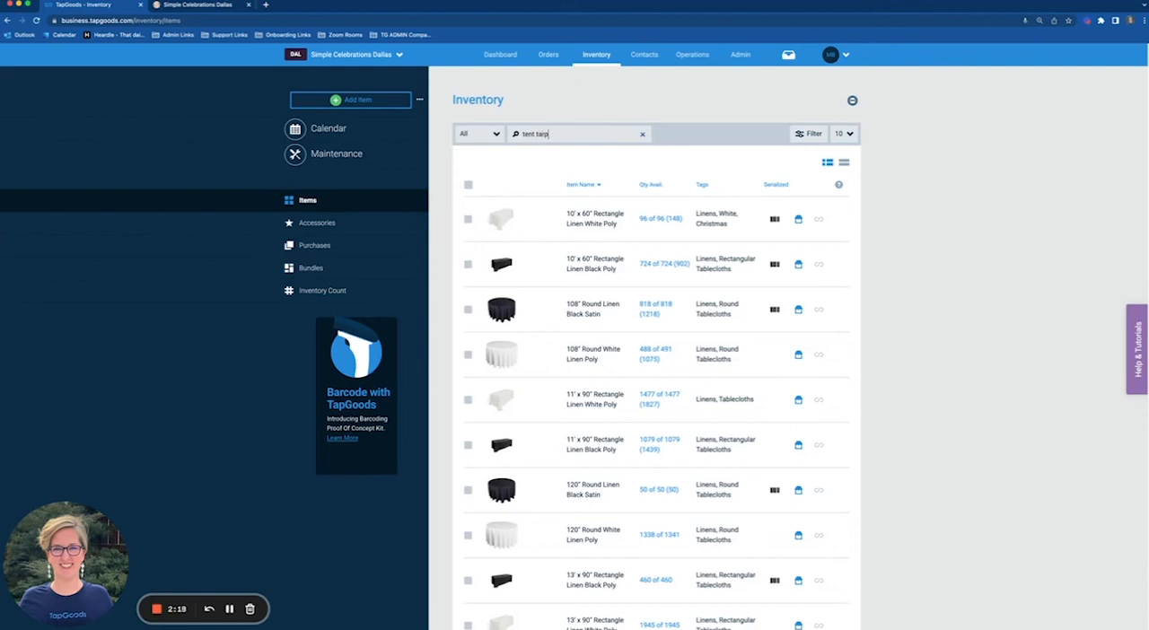
{"action": "key", "text": "Enter"}
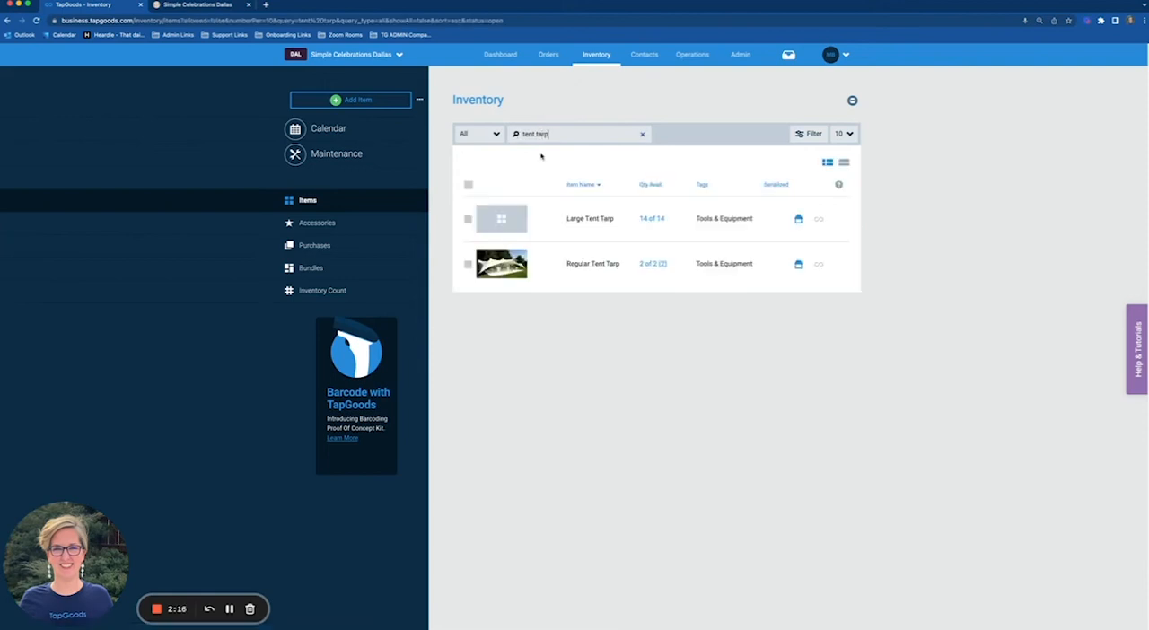
{"action": "left_click", "coordinate": [592, 263]}
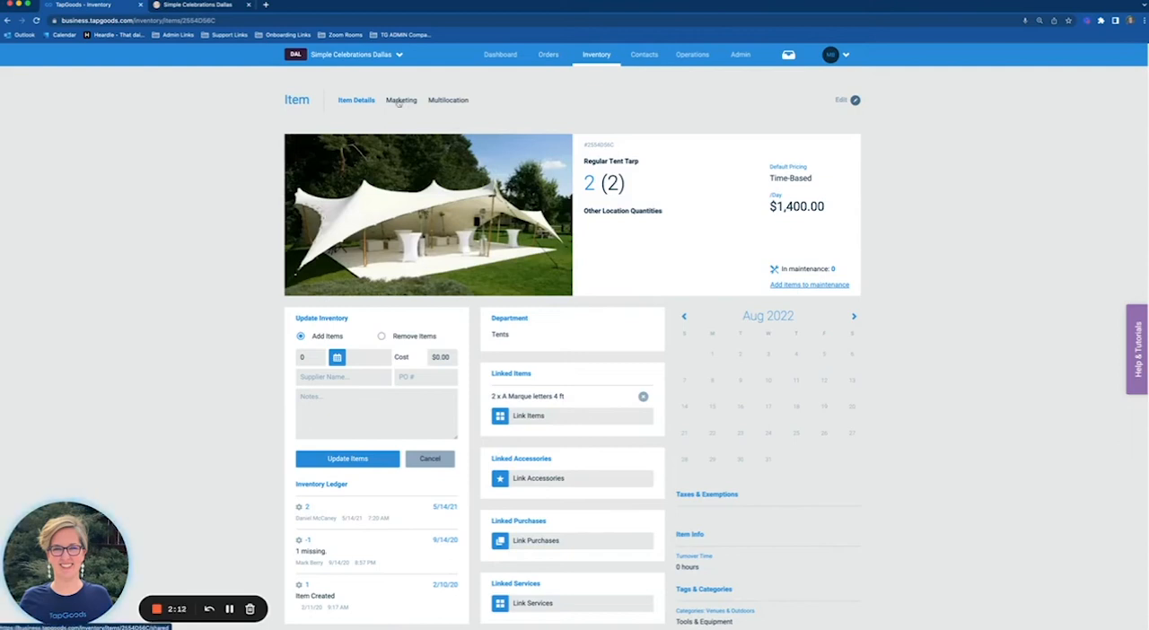
Check the tarp's Marketing settings: sold on storefront, pricing hidden, then return to storefront.
{"action": "left_click", "coordinate": [401, 100]}
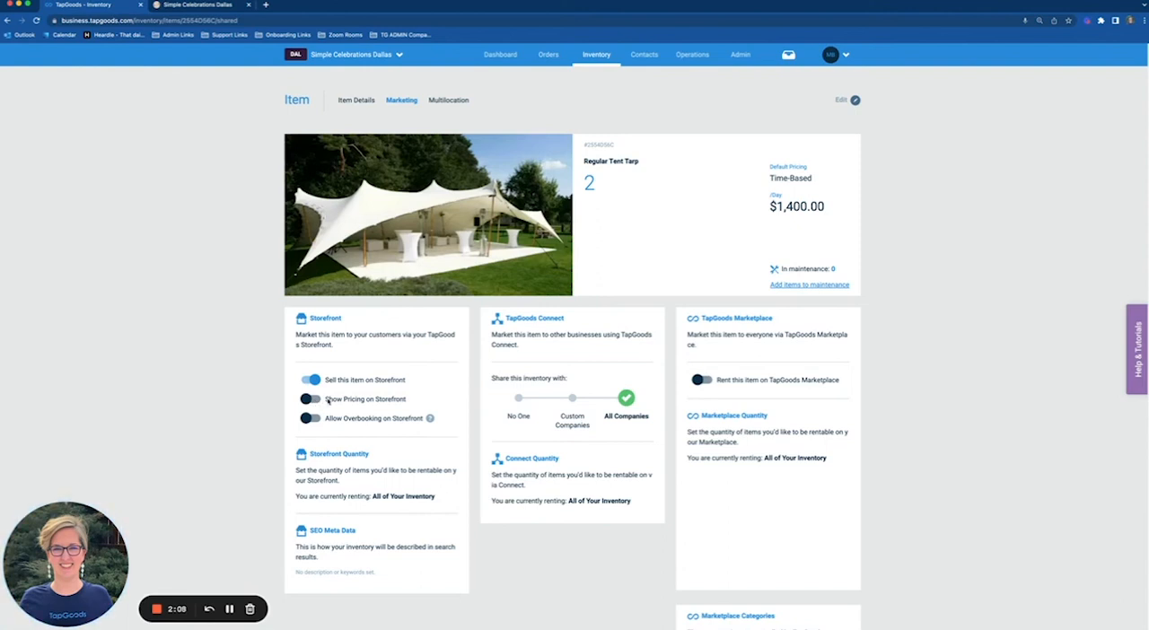
{"action": "mouse_move", "coordinate": [417, 404]}
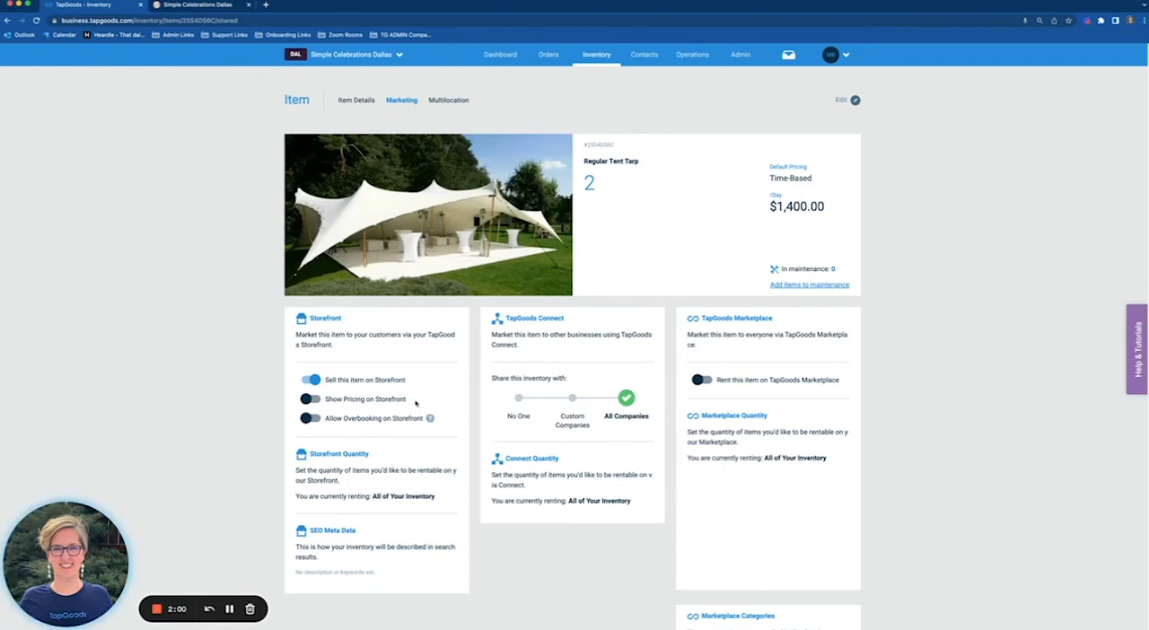
{"action": "mouse_move", "coordinate": [187, 201]}
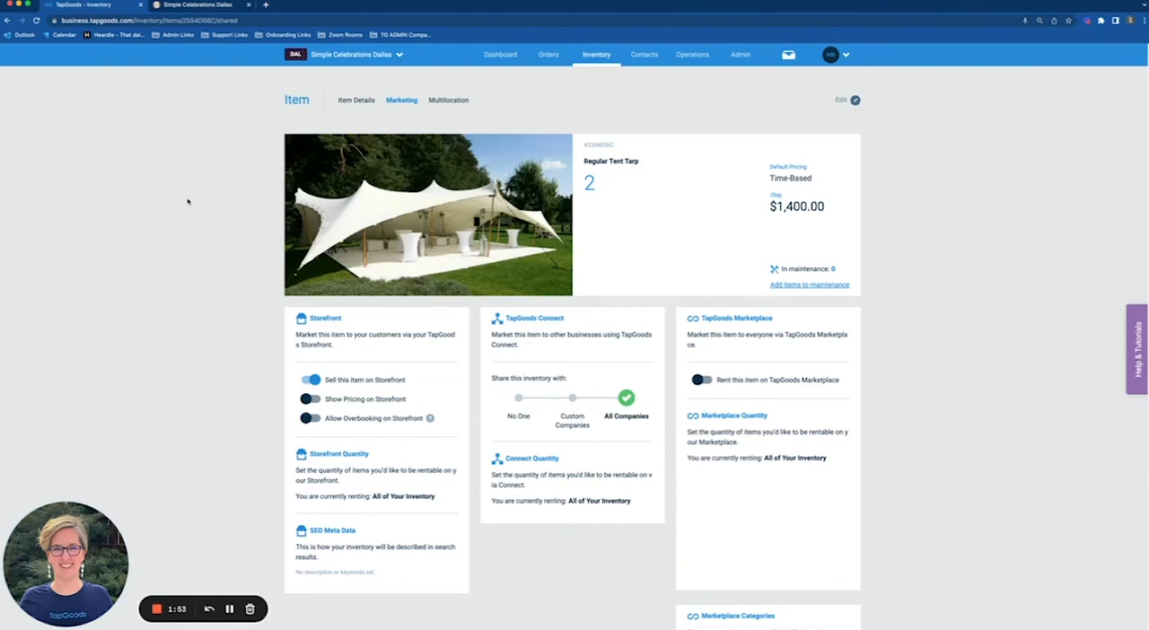
{"action": "mouse_move", "coordinate": [783, 85]}
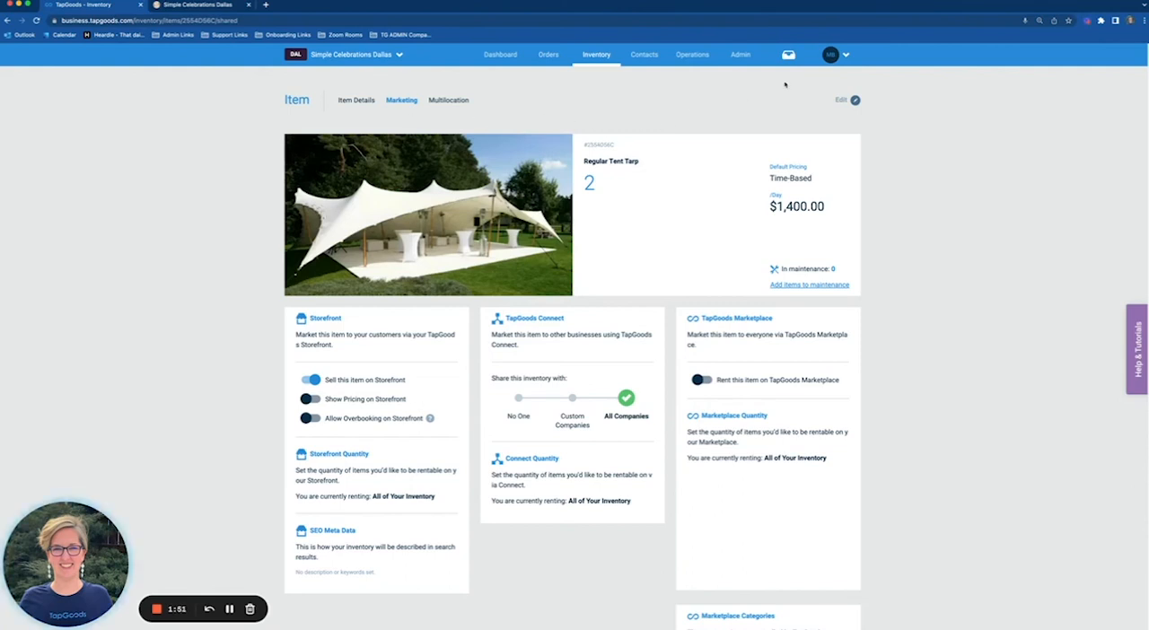
{"action": "left_click", "coordinate": [193, 5]}
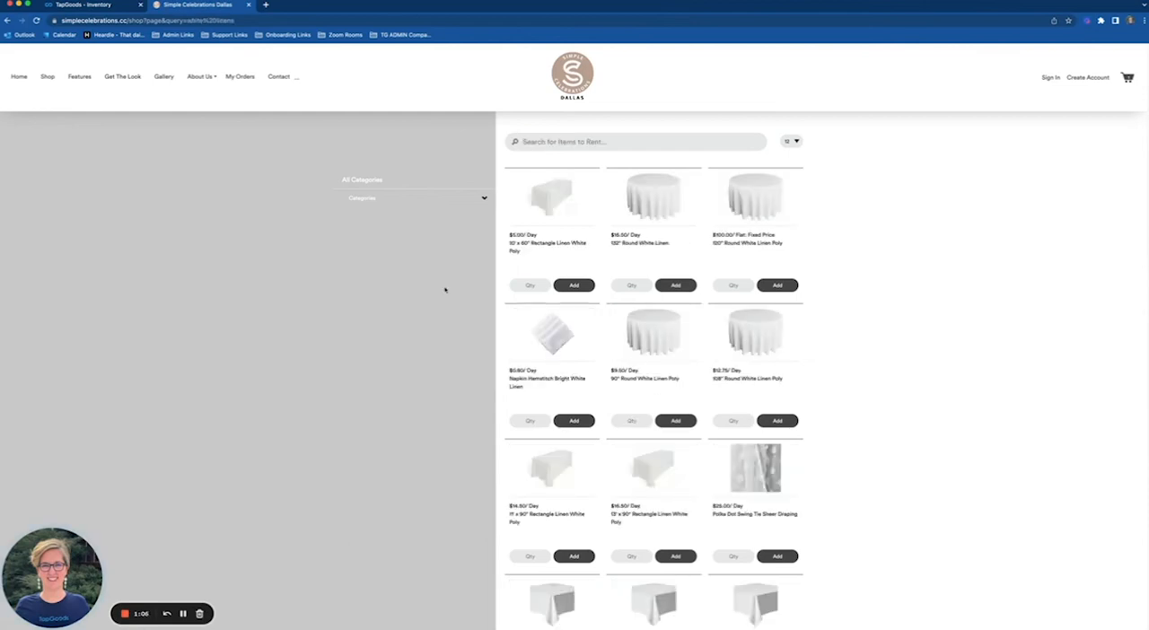
{"action": "mouse_move", "coordinate": [499, 242]}
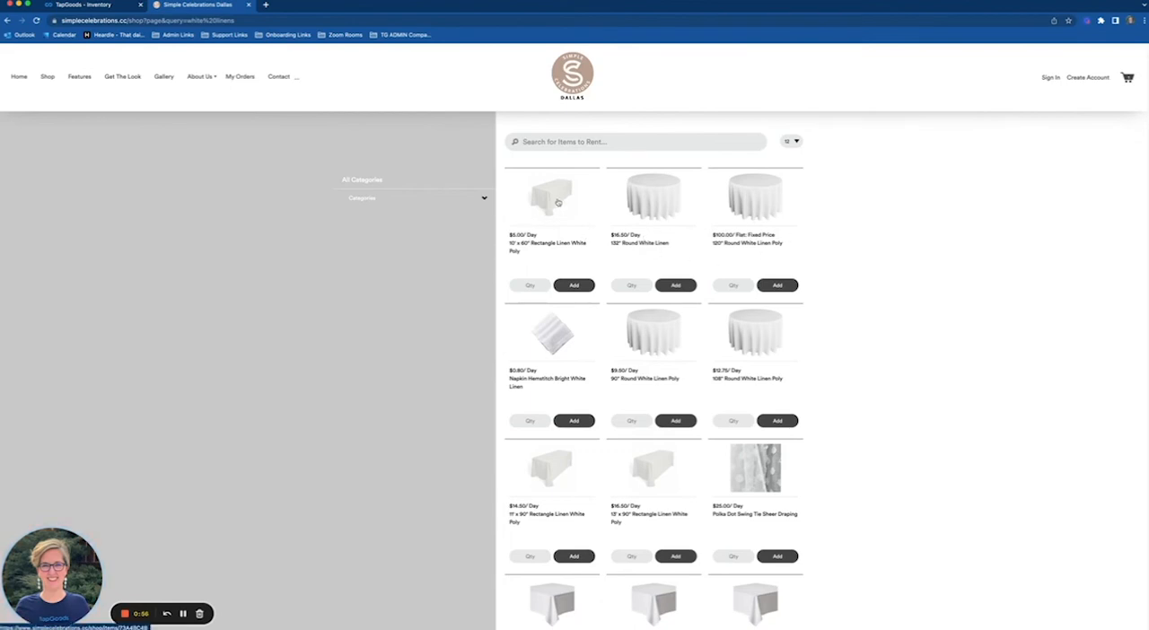
Open the 10' x 60" Rectangle Linen White Poly item page from the white linen results.
{"action": "left_click", "coordinate": [551, 196]}
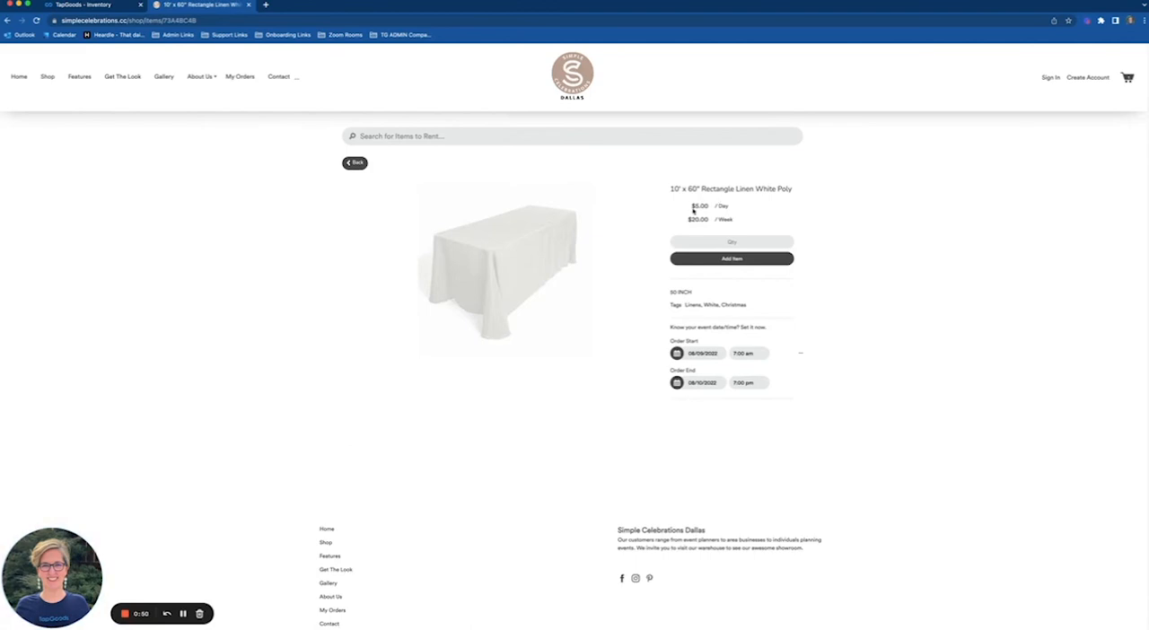
{"action": "mouse_move", "coordinate": [731, 213]}
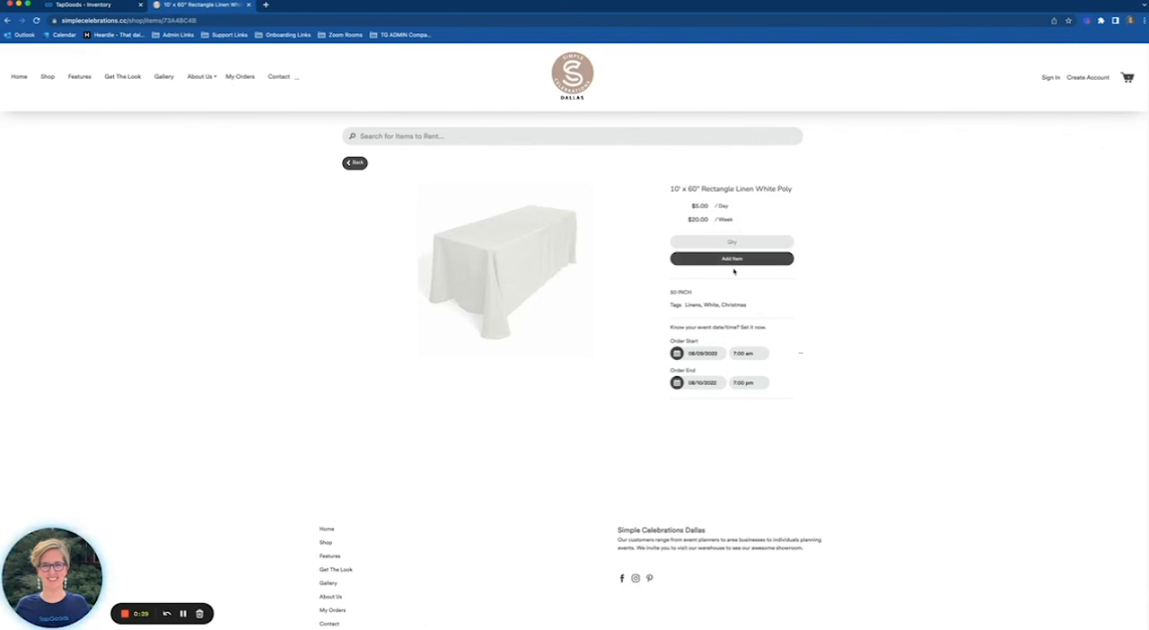
Set the linen order start date to 08/09/2022 in the calendar picker.
{"action": "left_click", "coordinate": [698, 353]}
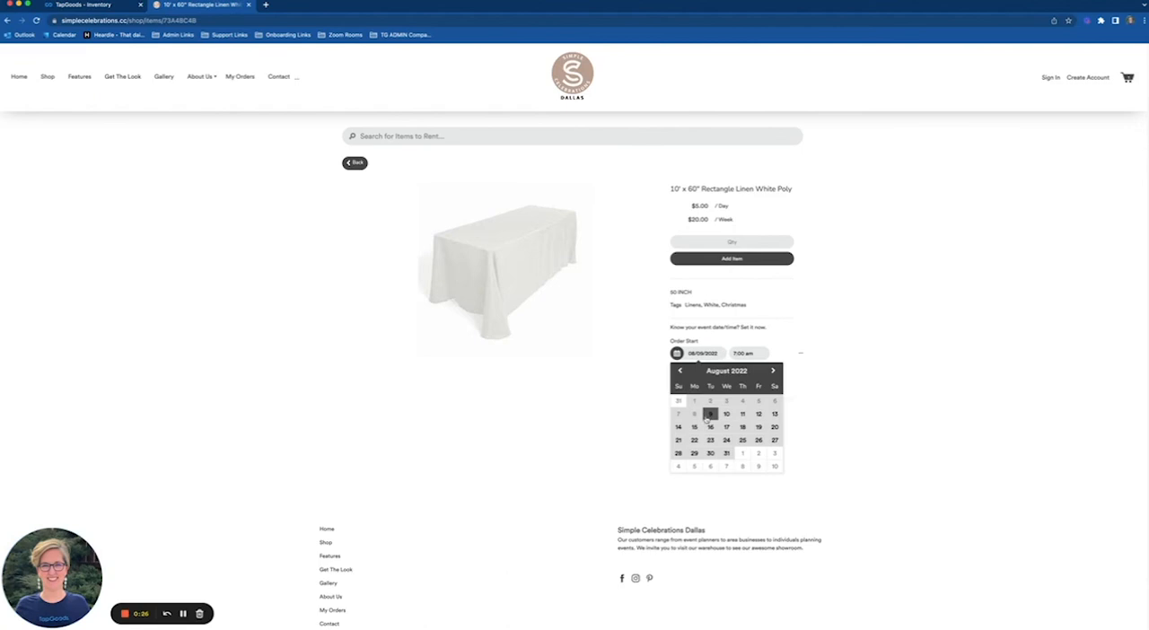
{"action": "left_click", "coordinate": [711, 414]}
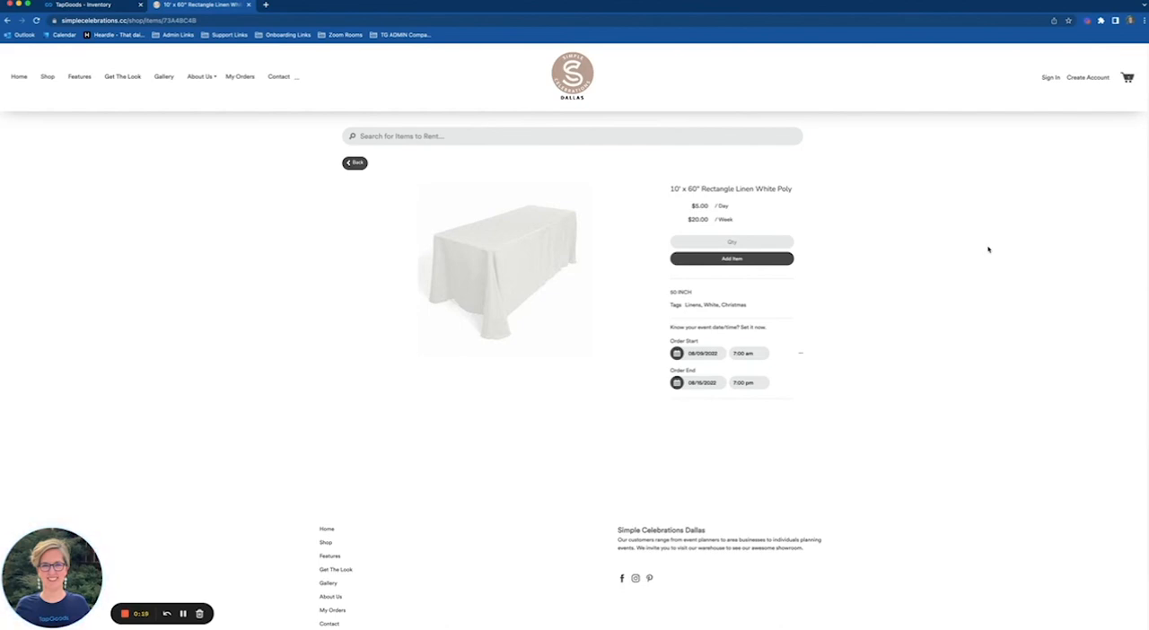
{"action": "mouse_move", "coordinate": [888, 264]}
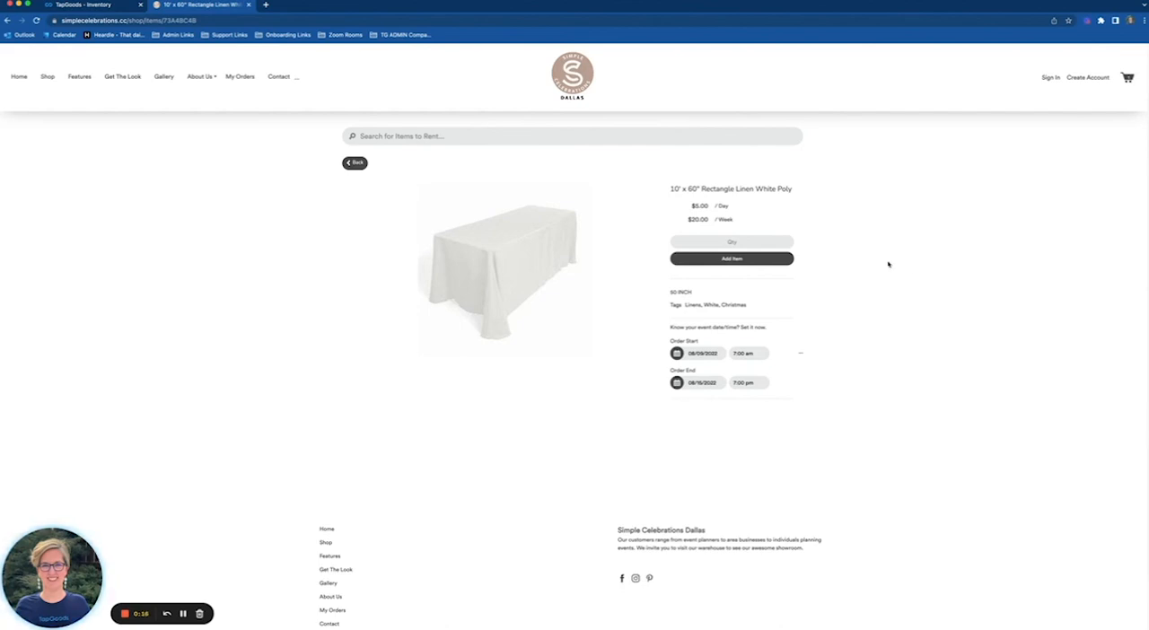
{"action": "mouse_move", "coordinate": [943, 268]}
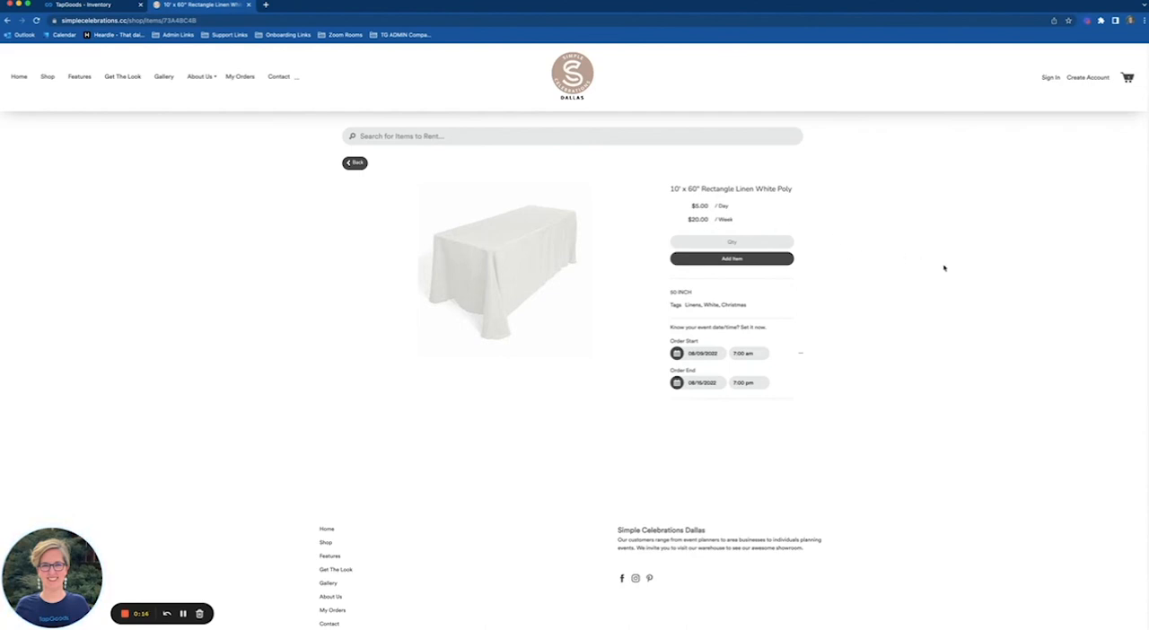
{"action": "mouse_move", "coordinate": [191, 556]}
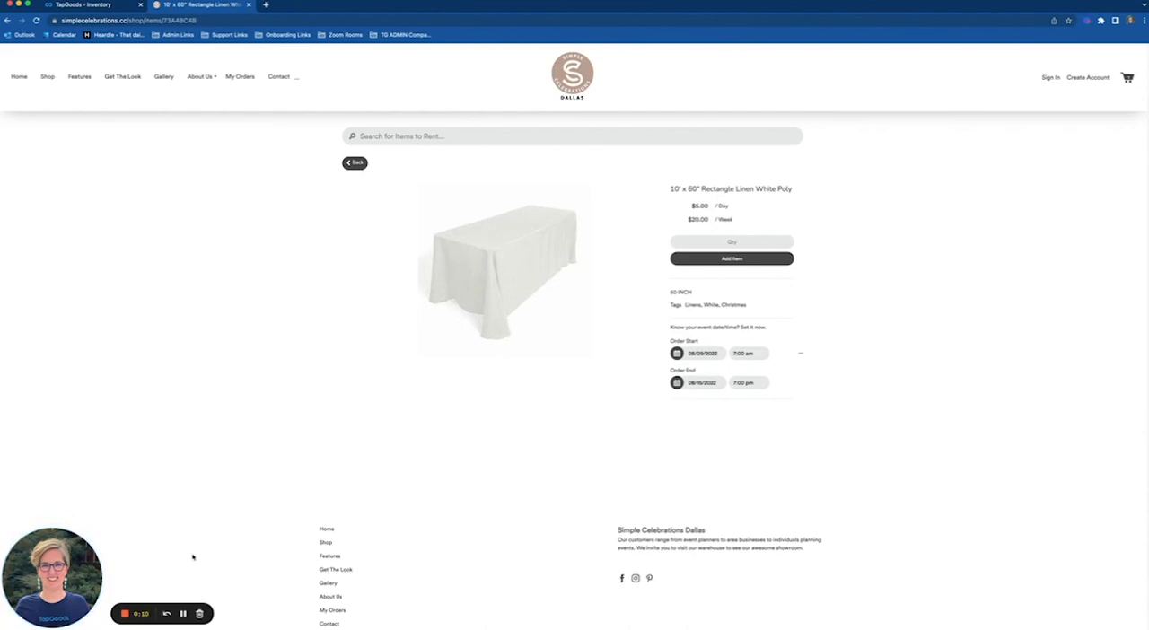
{"action": "mouse_move", "coordinate": [217, 509]}
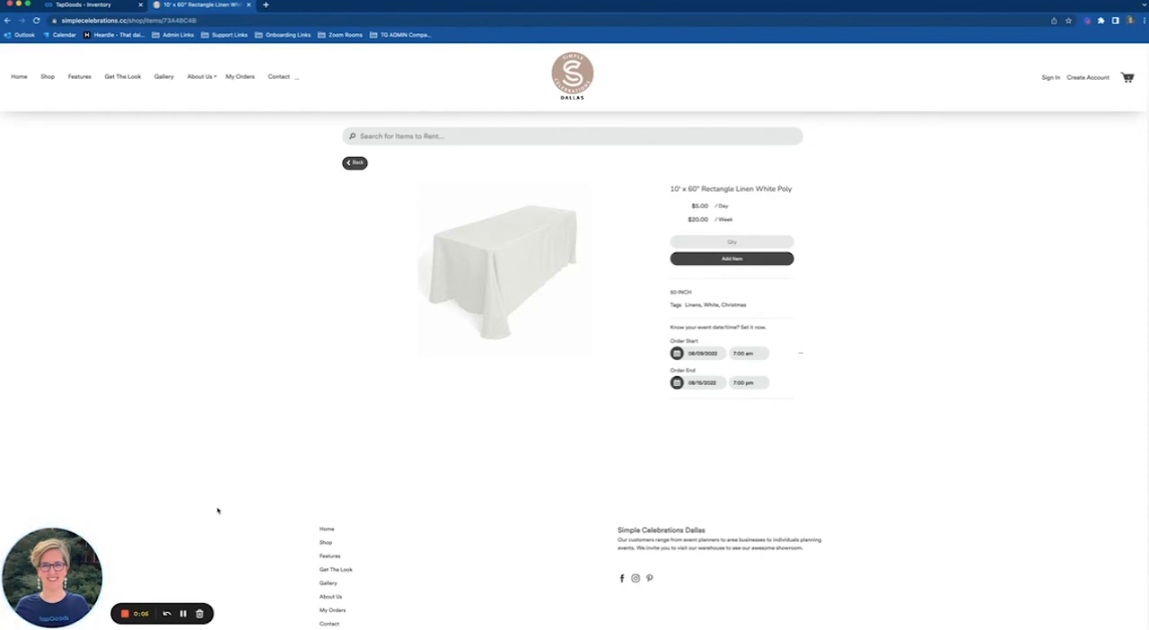
{"action": "mouse_move", "coordinate": [166, 453]}
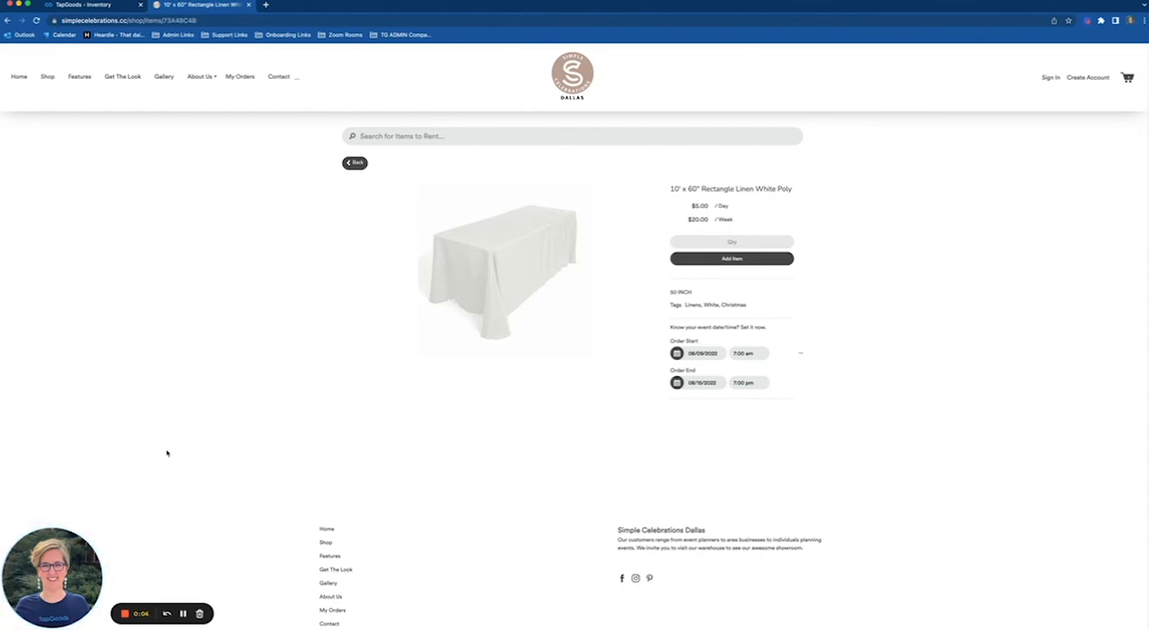
{"action": "mouse_move", "coordinate": [194, 475]}
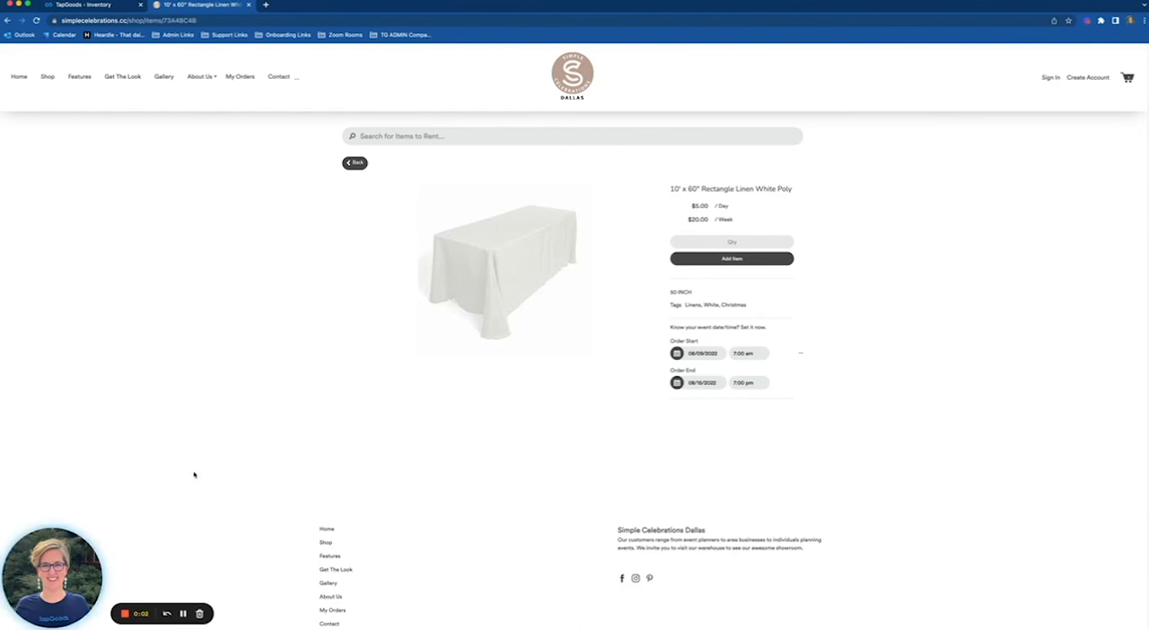